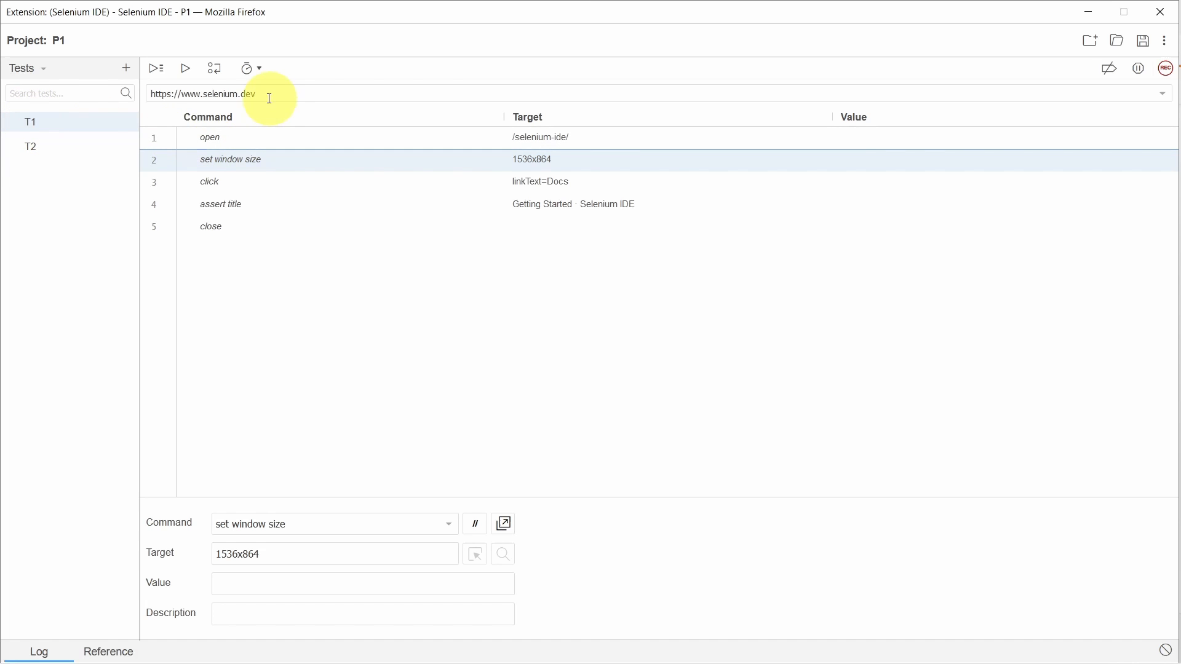
- Add step 2 as 'store title' with value 'title'
left_click(210, 137)
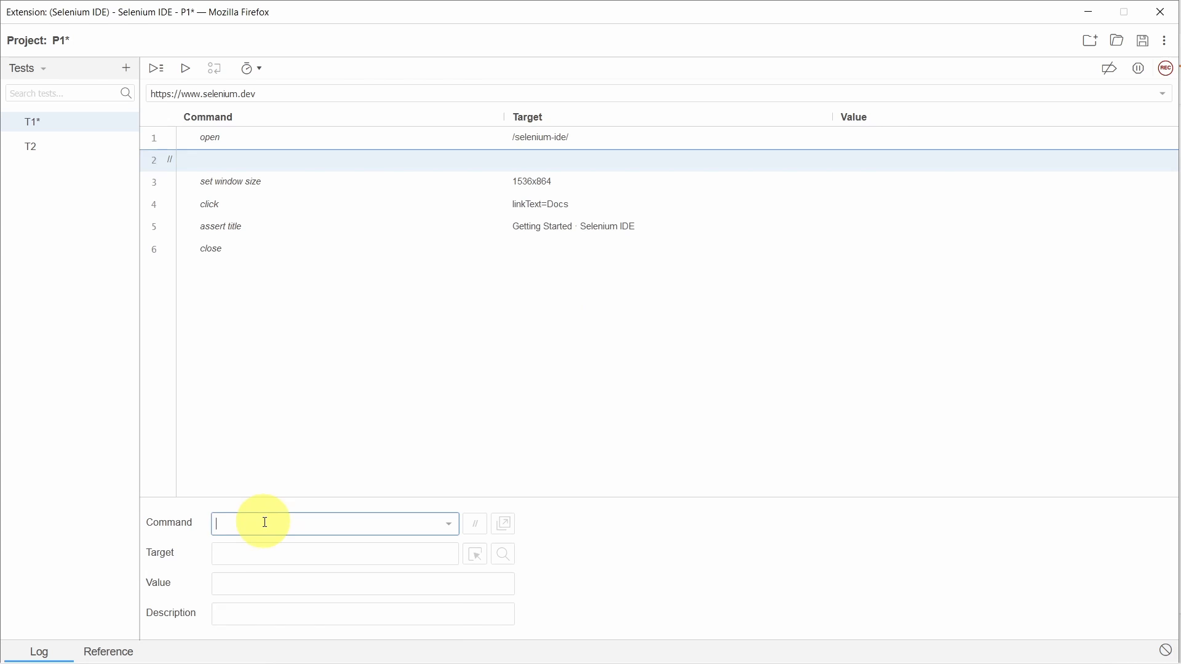
type("sto")
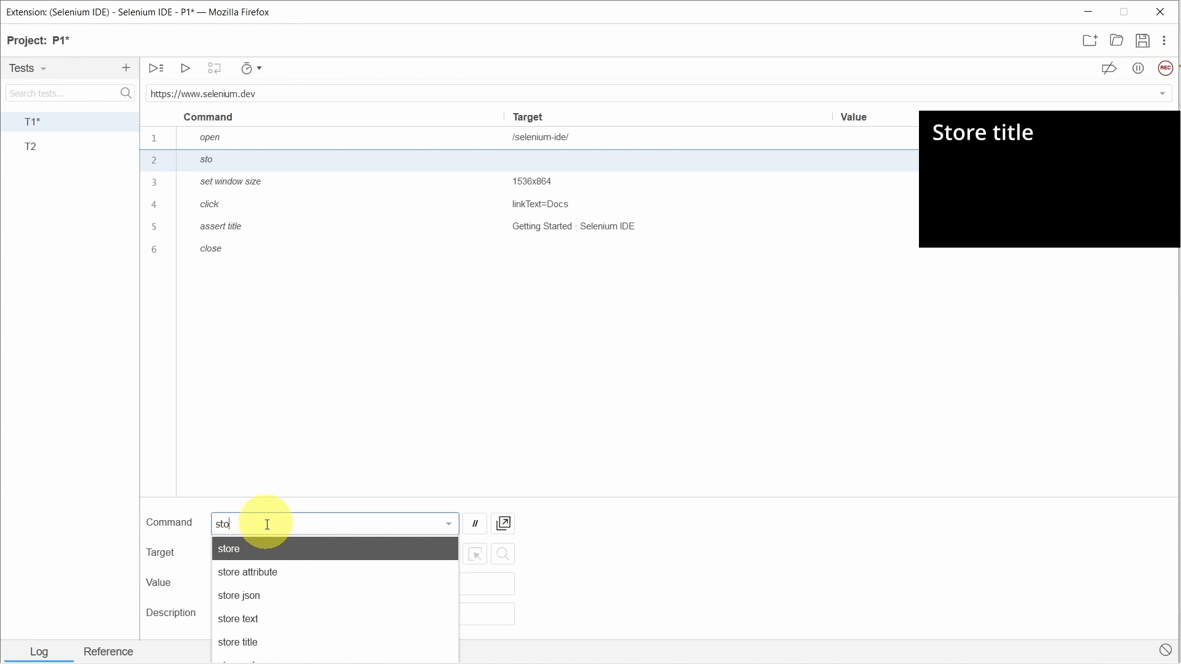
left_click(238, 642)
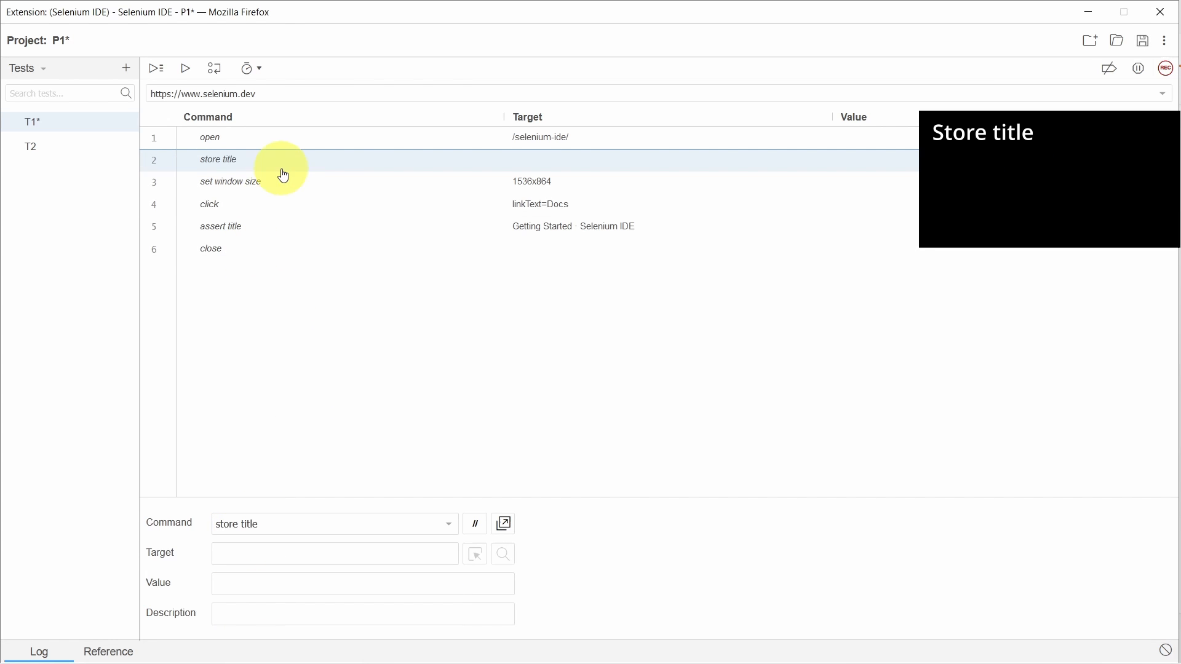
left_click(259, 584)
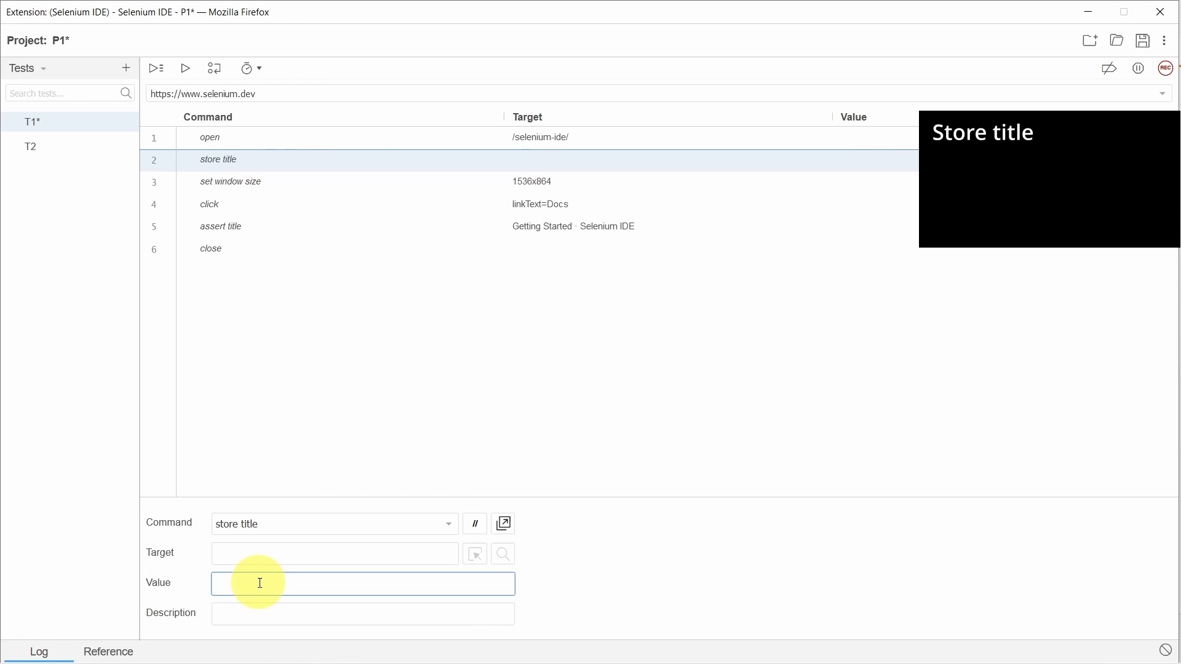
type("title")
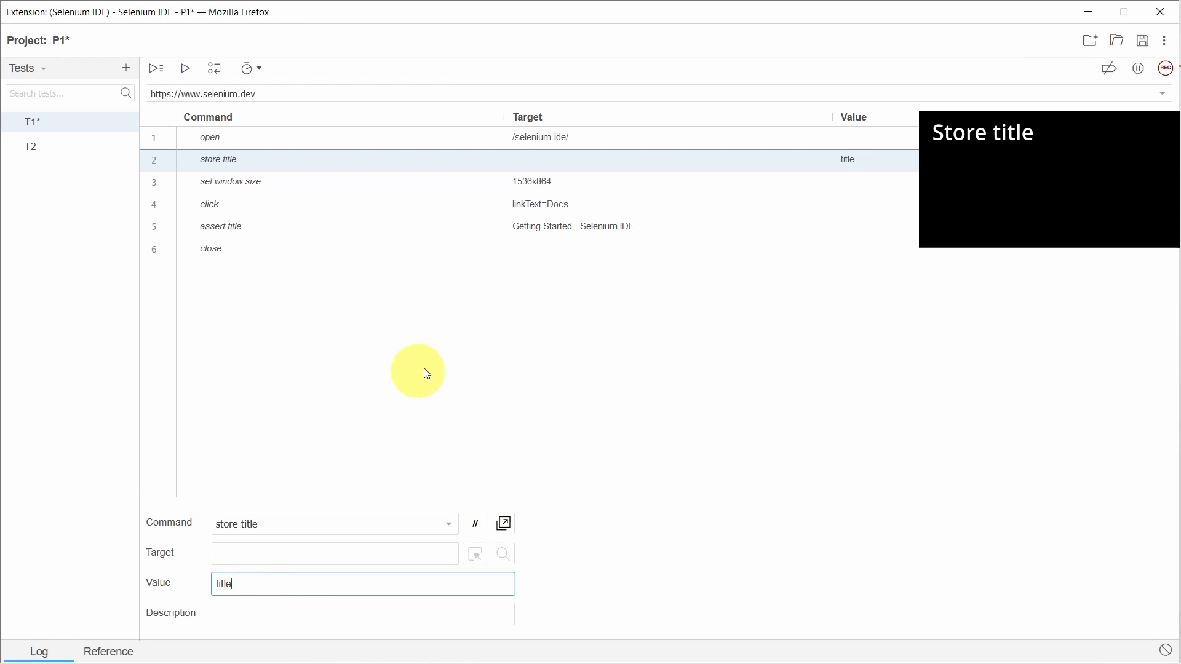
mouse_move(421, 185)
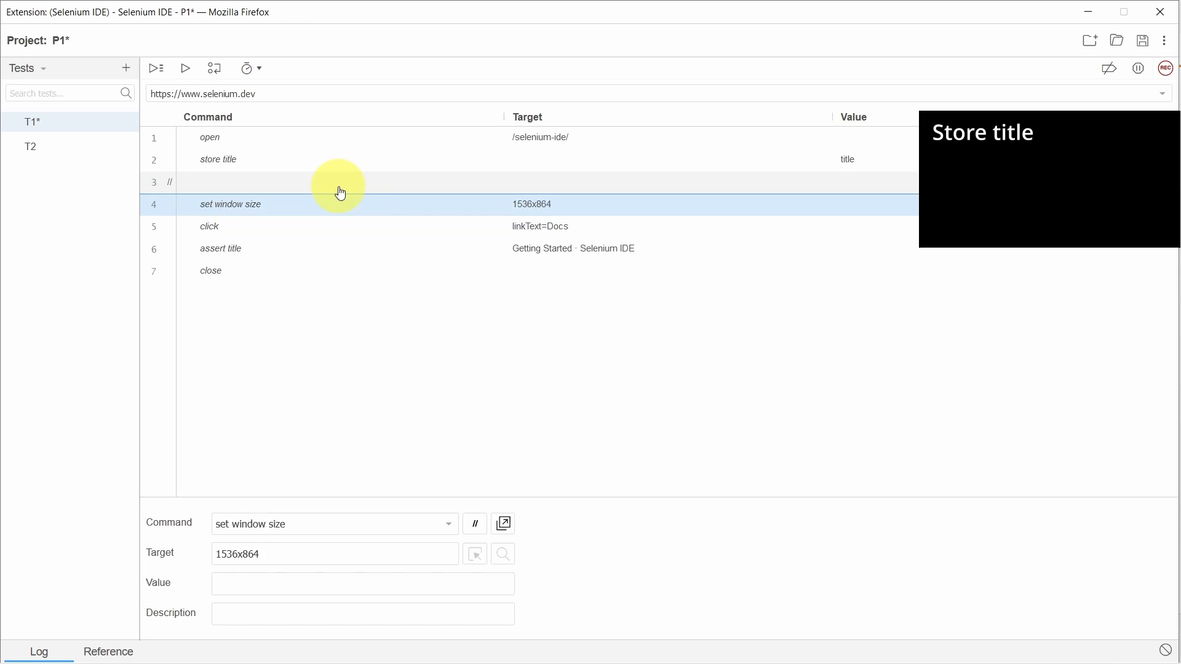
- Add step 3 as an 'if' command with target ${title}!="Selenium"
type("if")
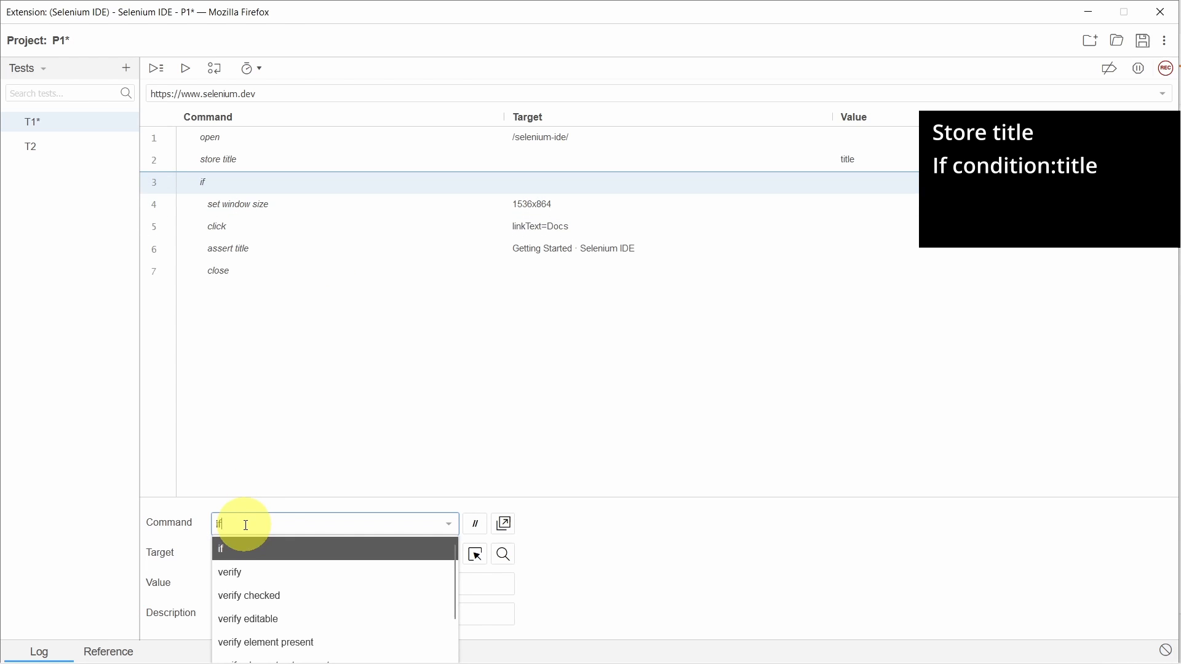
left_click(220, 549)
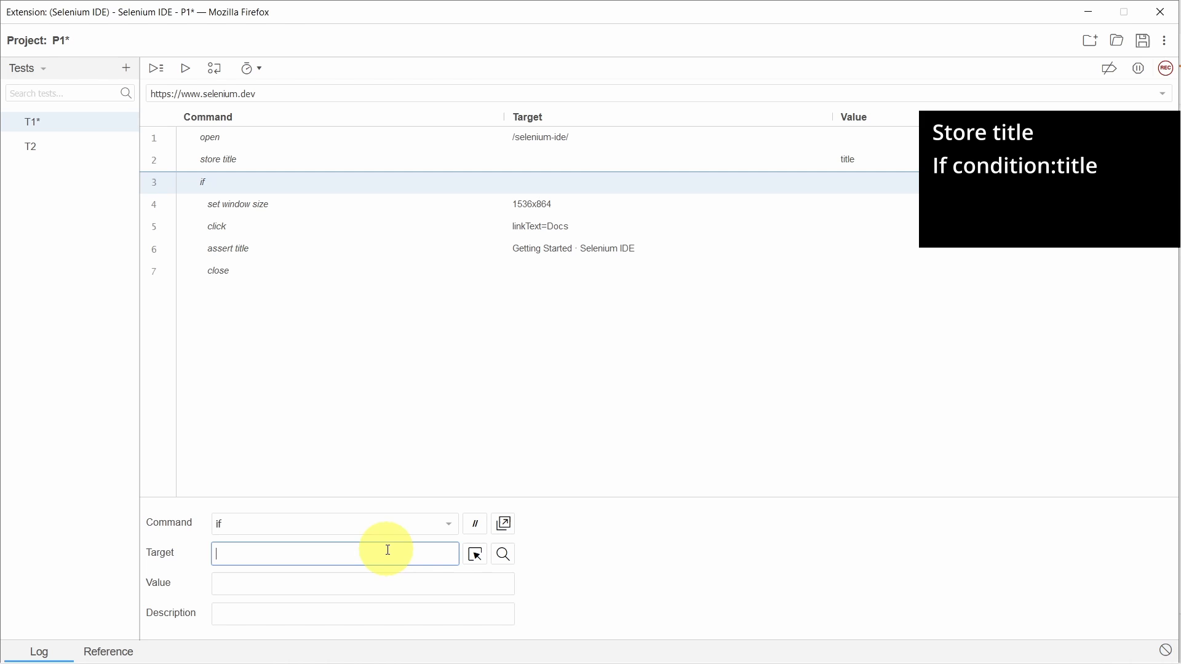
type("${")
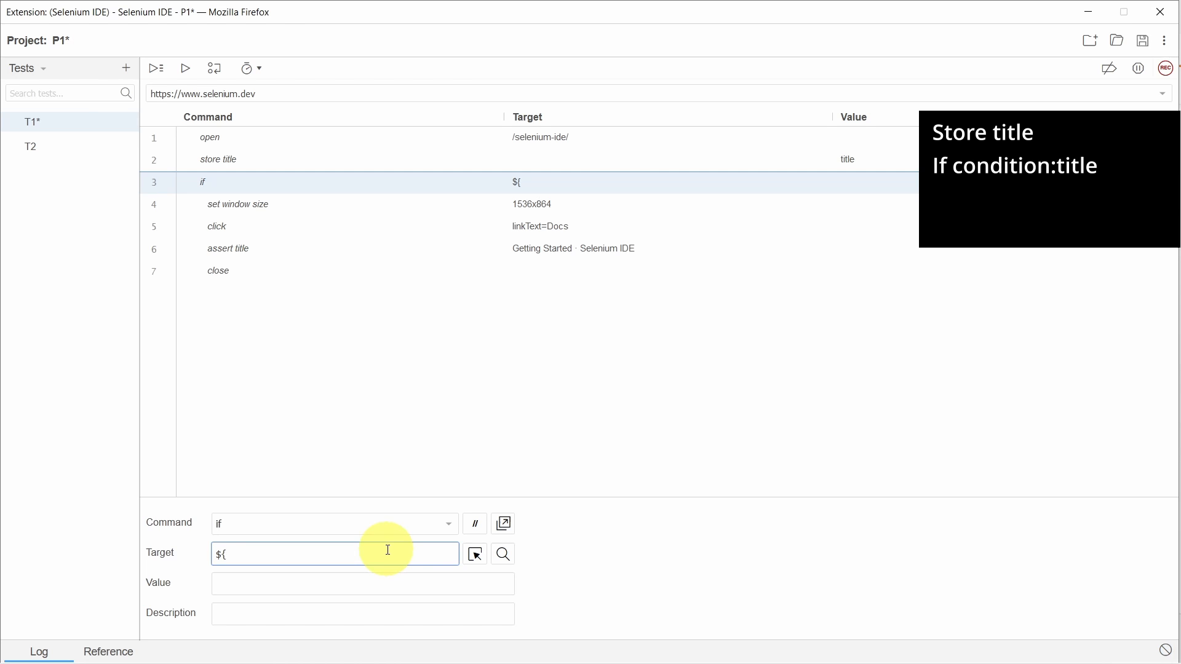
type("title}")
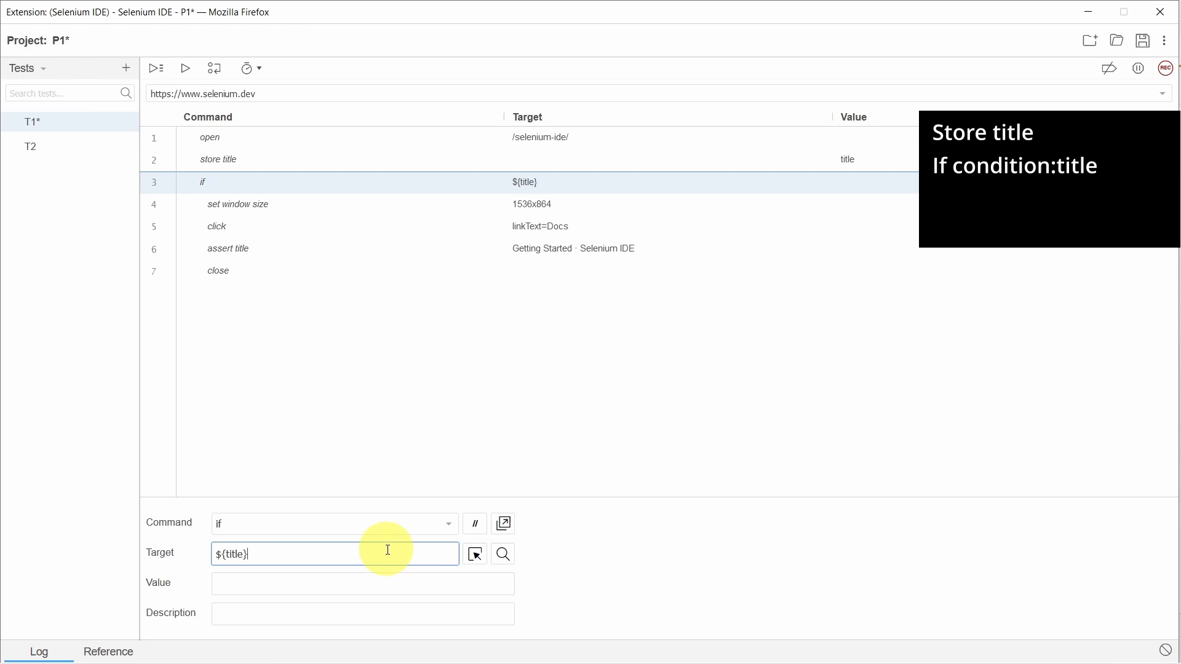
type("!=")
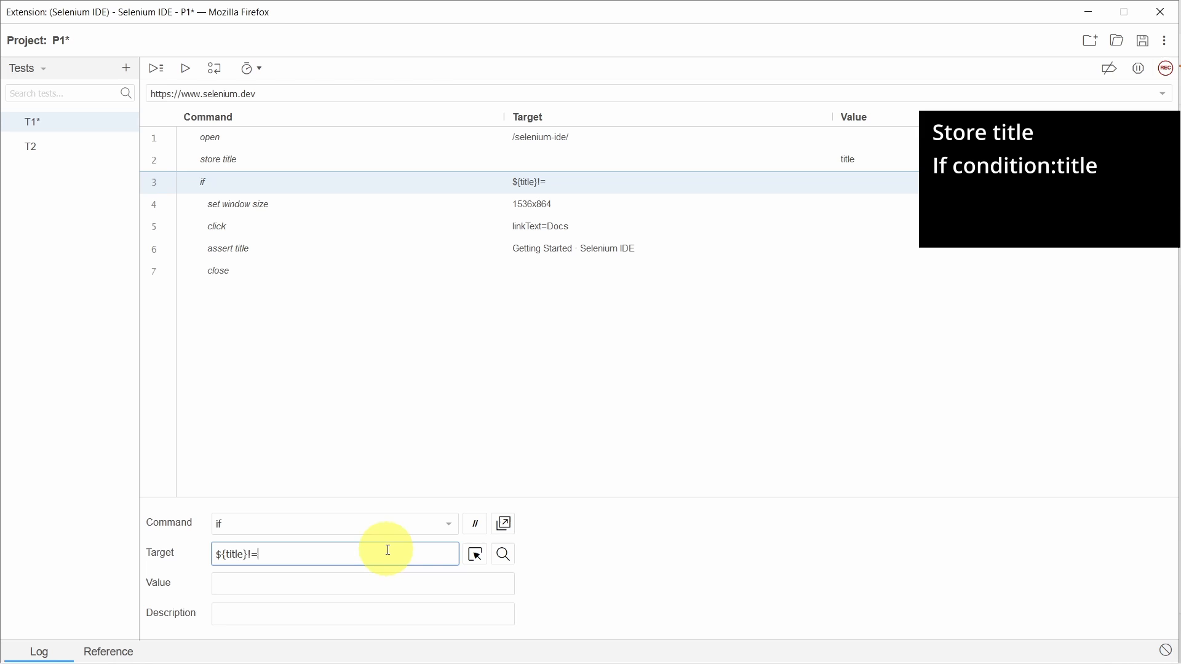
type("\"Seleni")
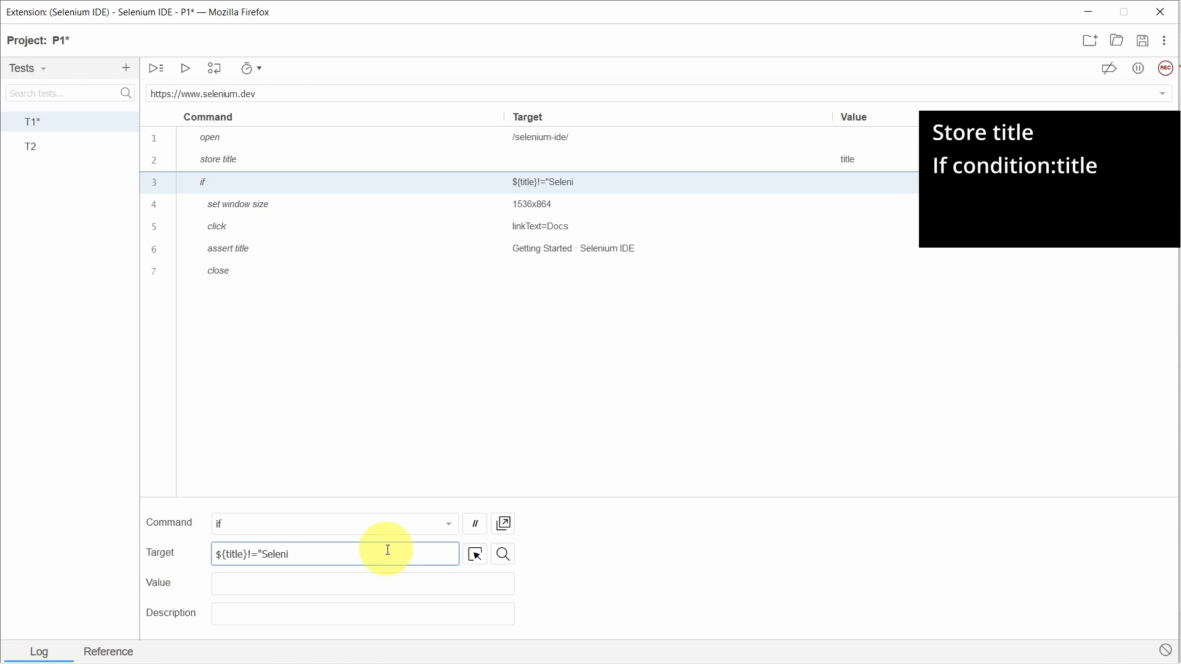
type("um\"")
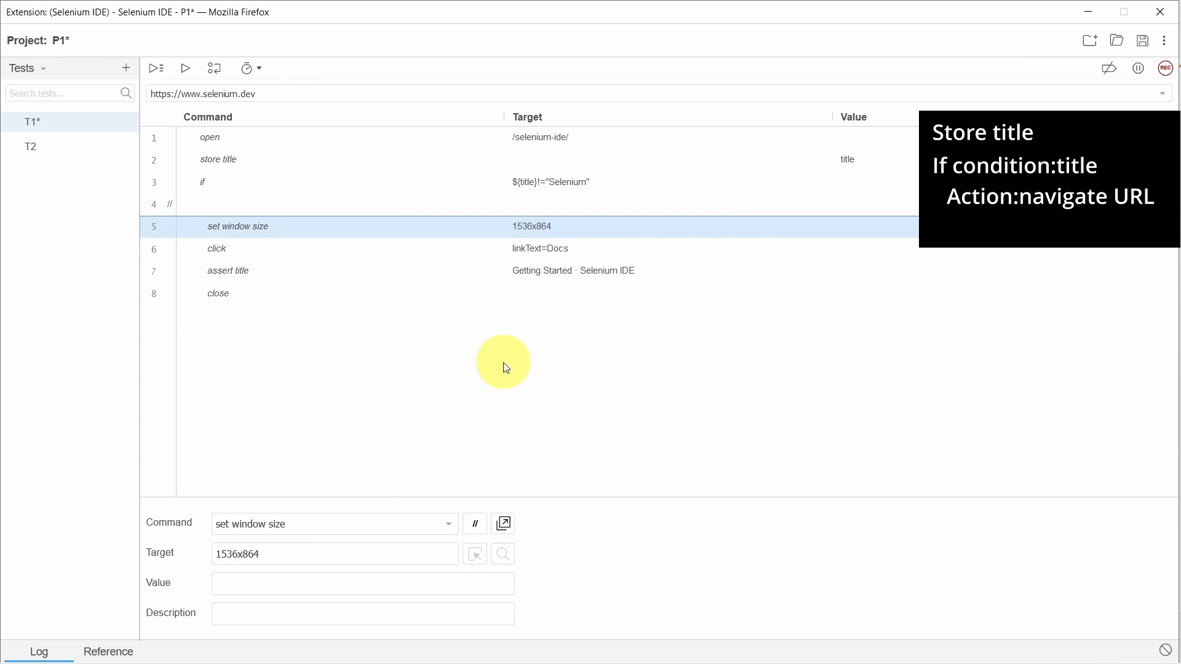
left_click(276, 93)
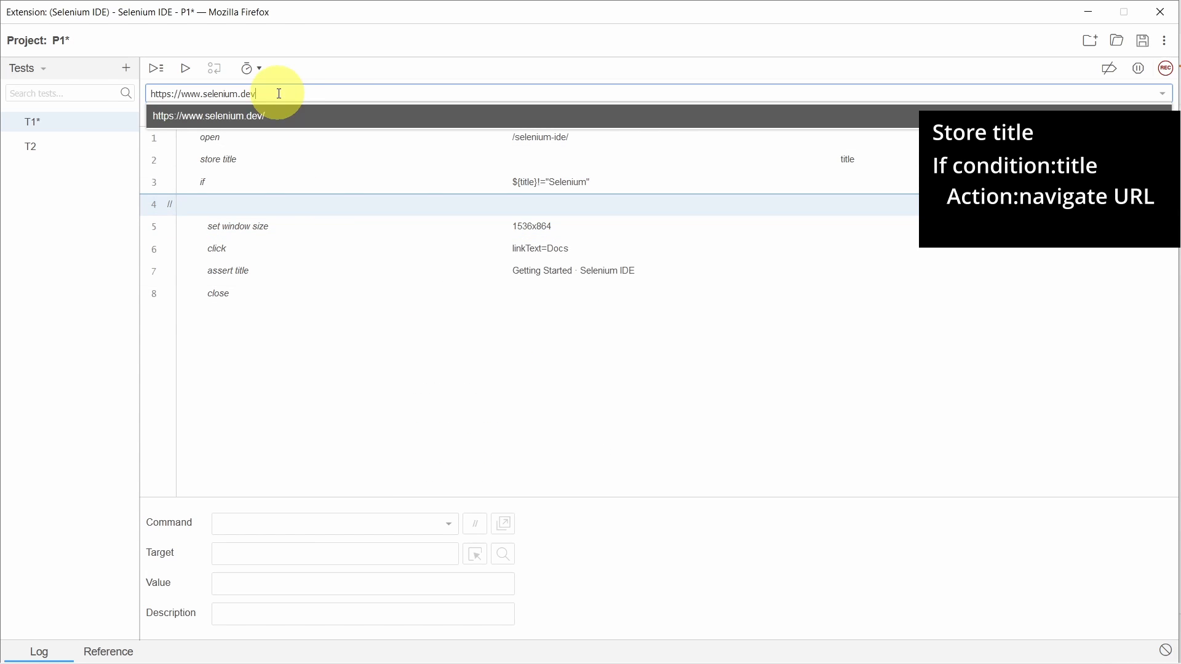
left_click(262, 205)
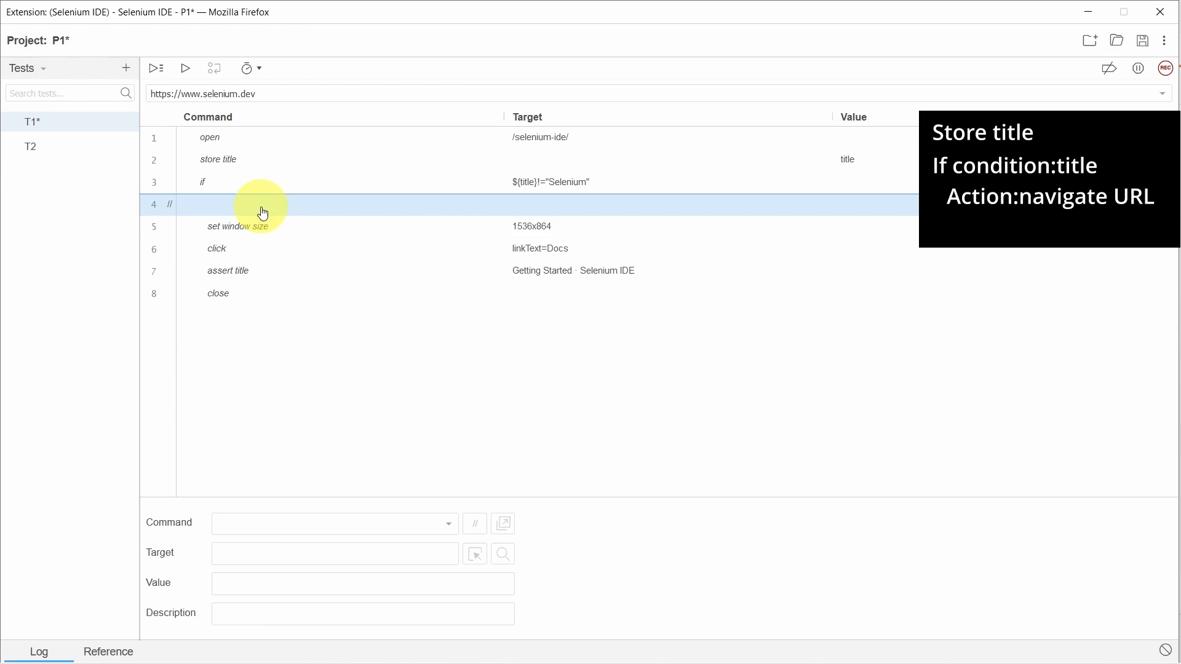
type("open")
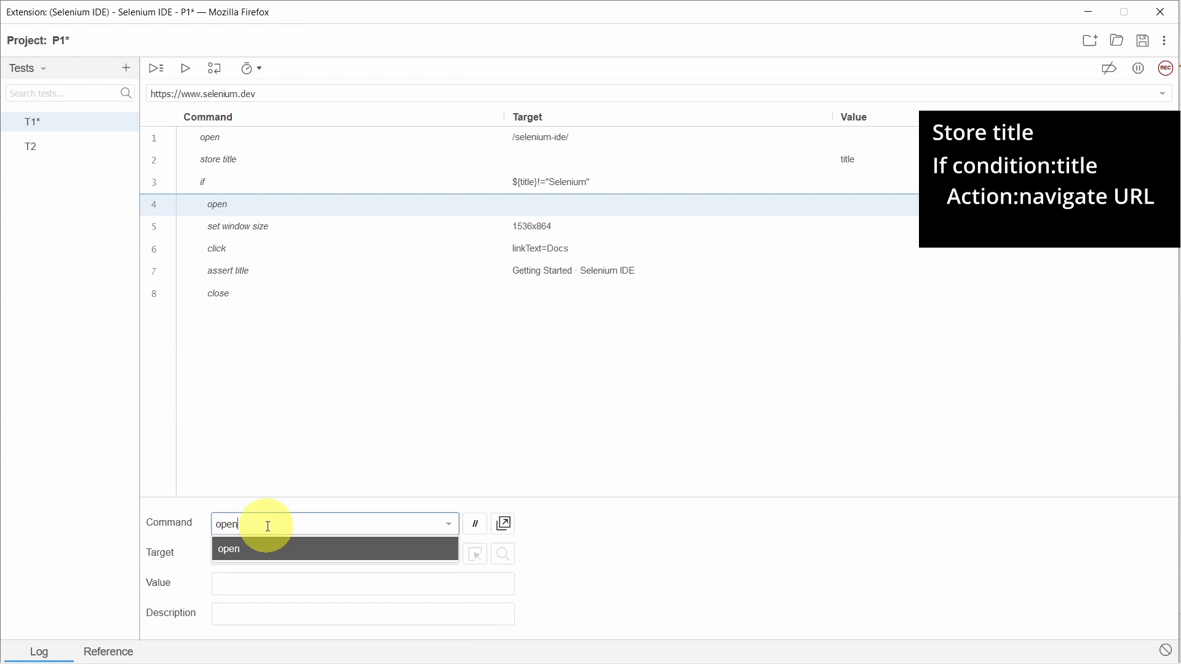
left_click(228, 549)
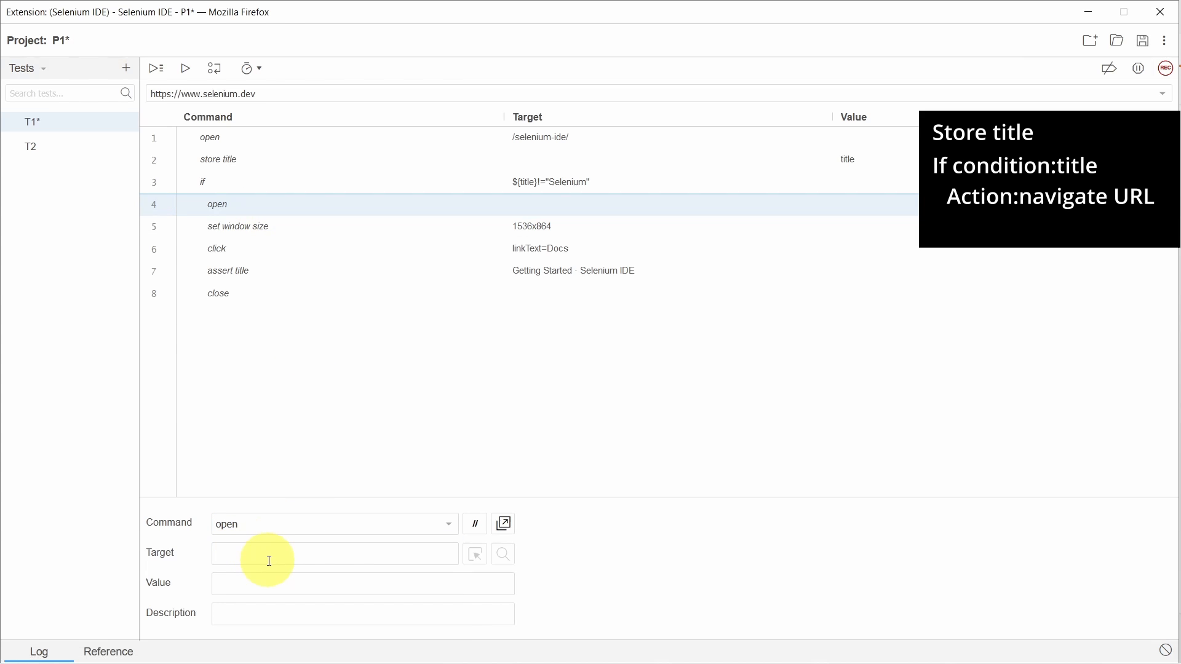
type("https://www.selenium.dev")
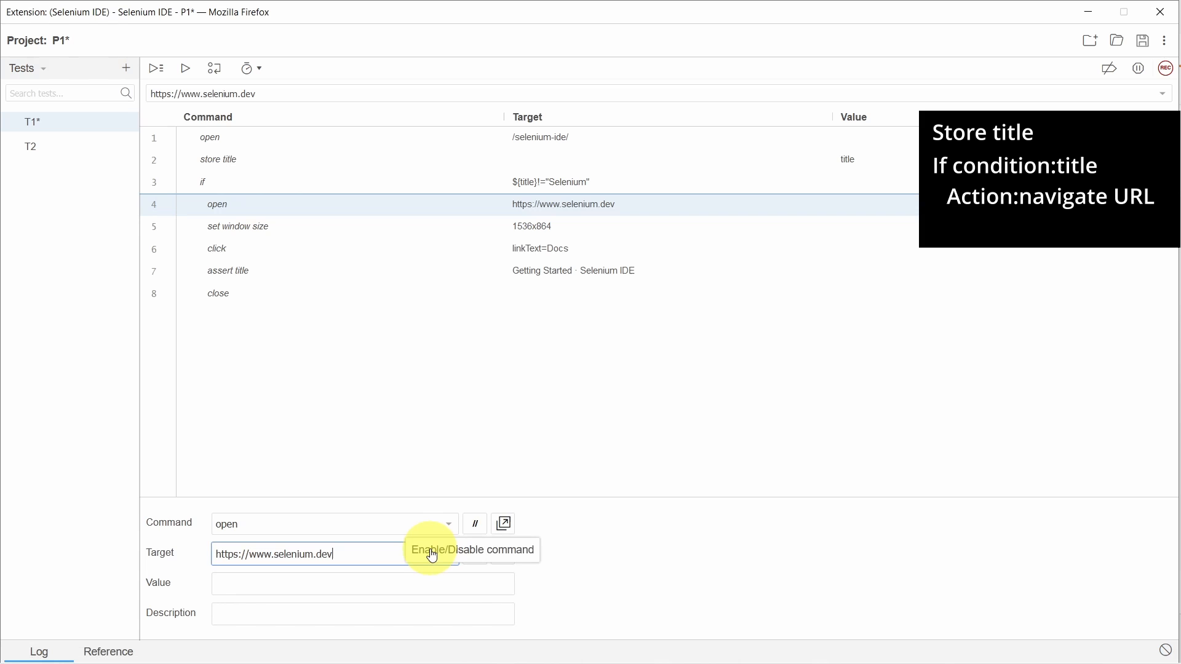
type("/sel")
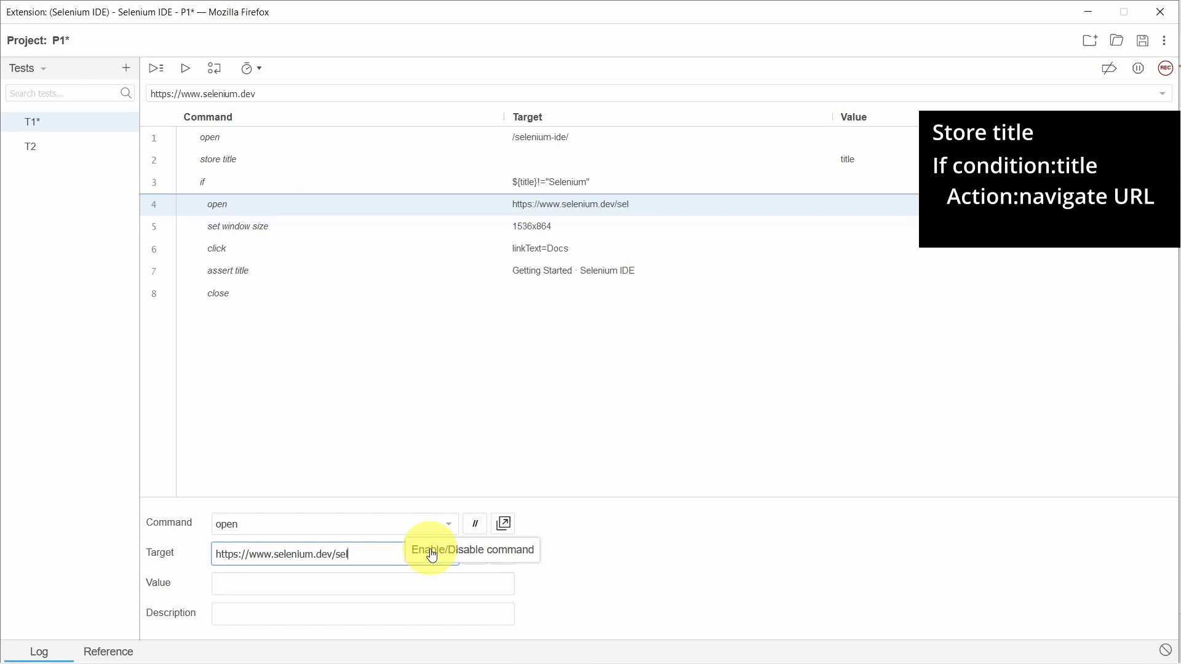
type("enium-ide")
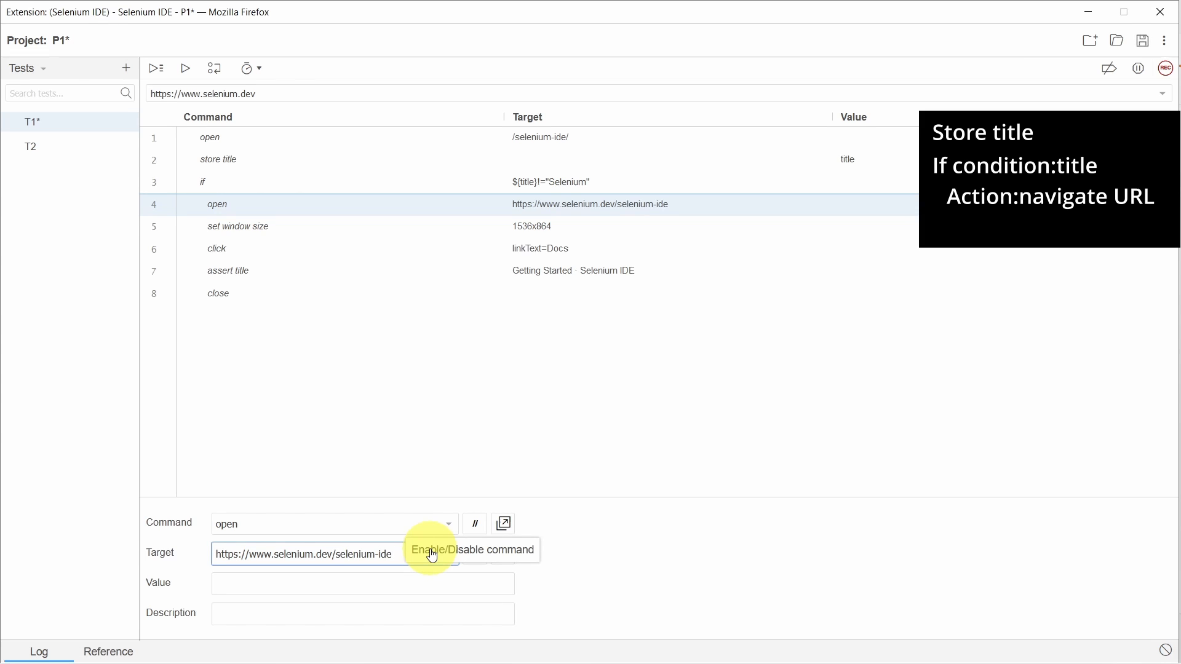
left_click(237, 227)
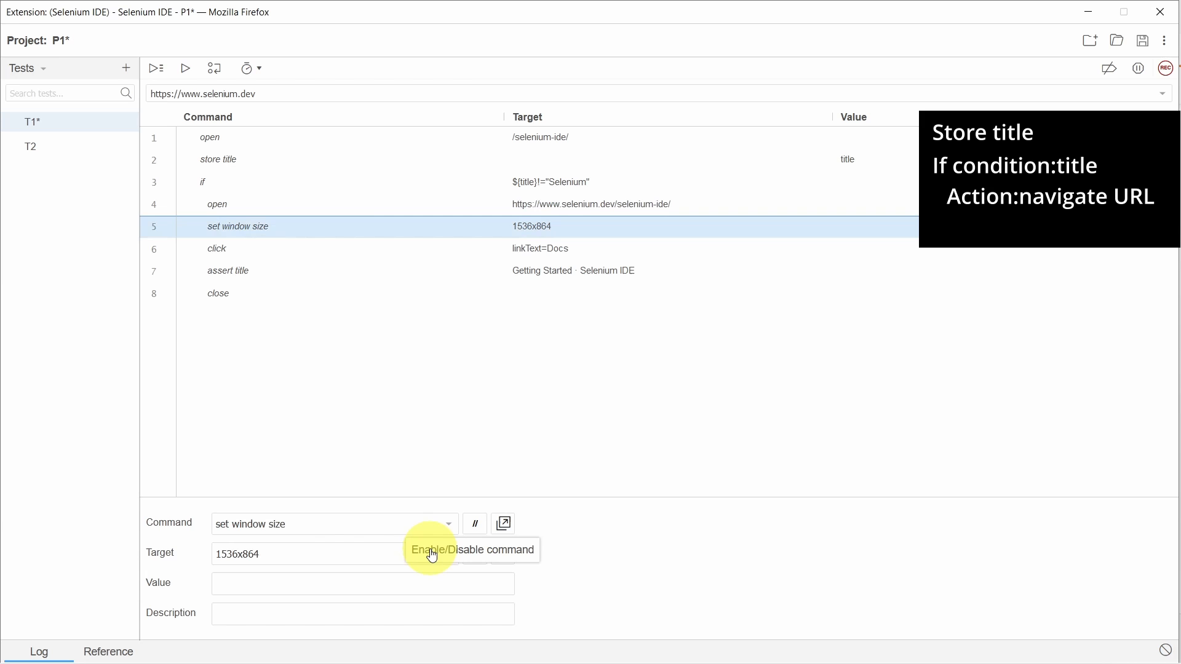
mouse_move(311, 212)
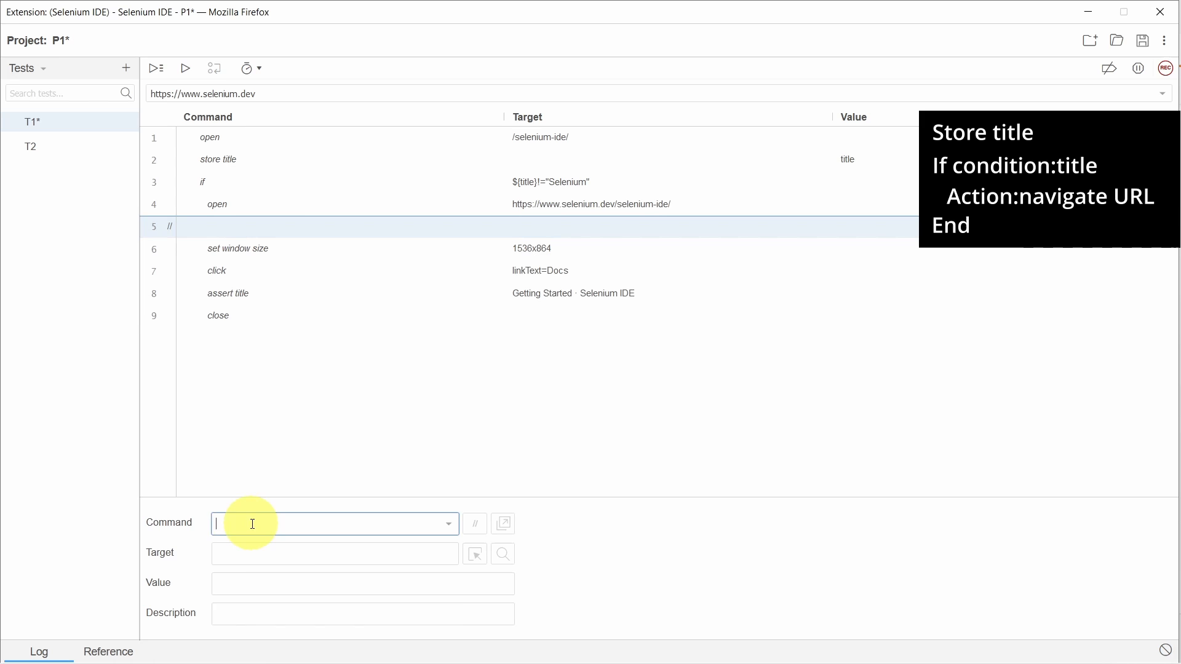
- Add step 5 as an 'end' command closing the if block
type("end")
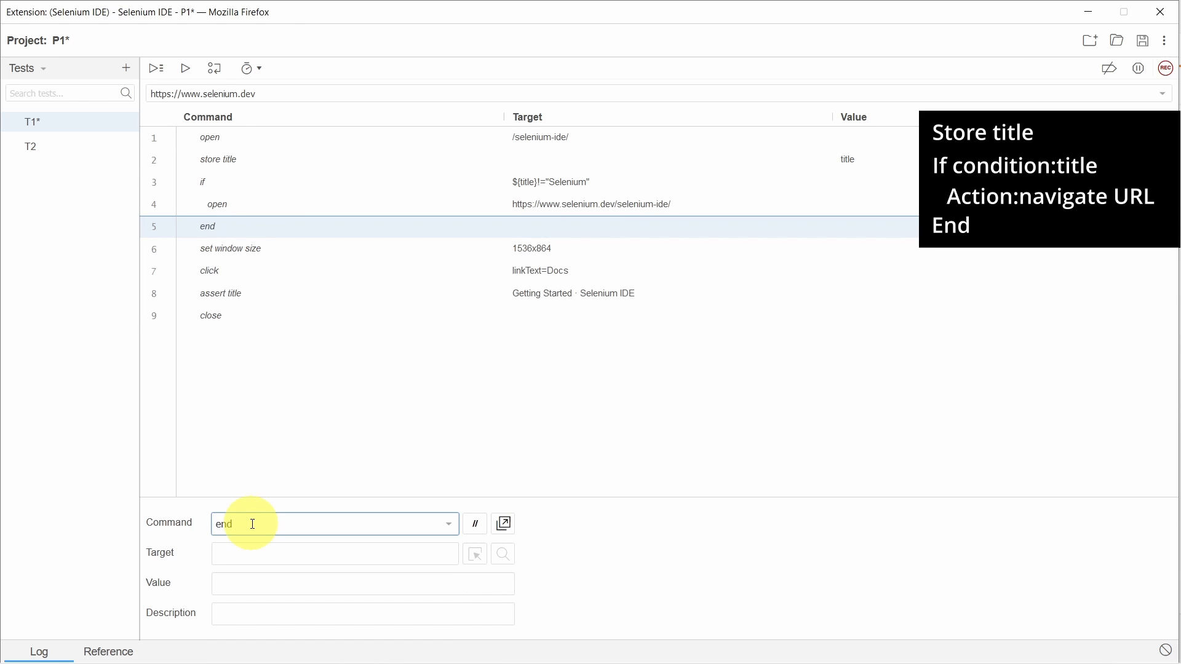
left_click(289, 182)
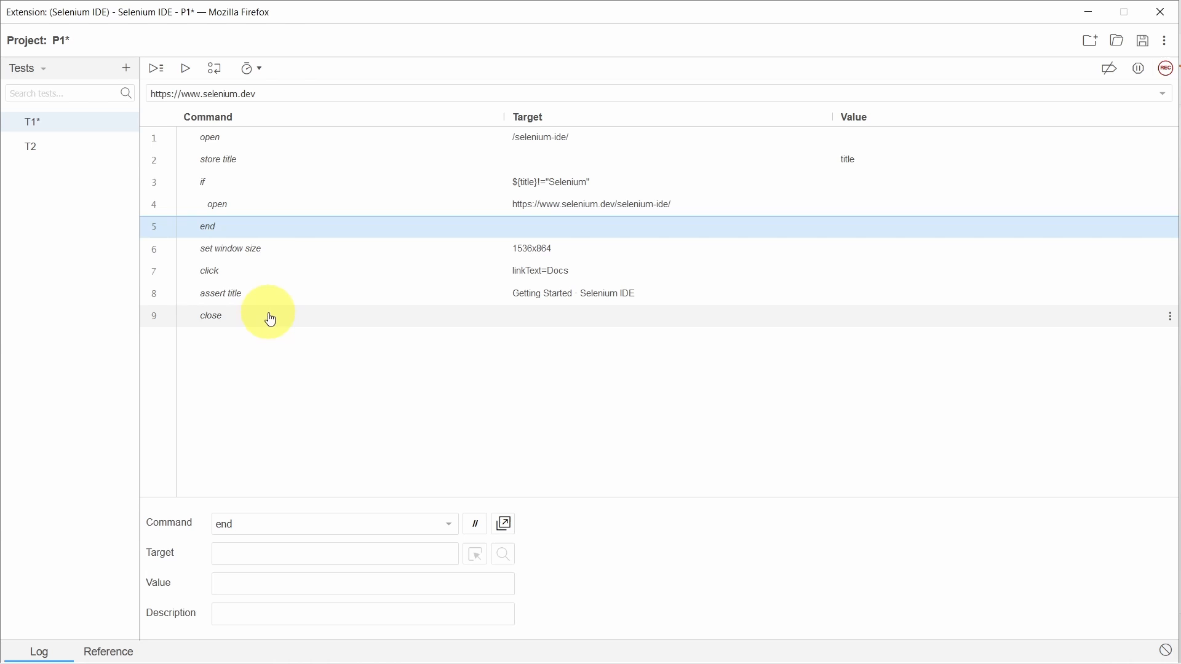
mouse_move(185, 69)
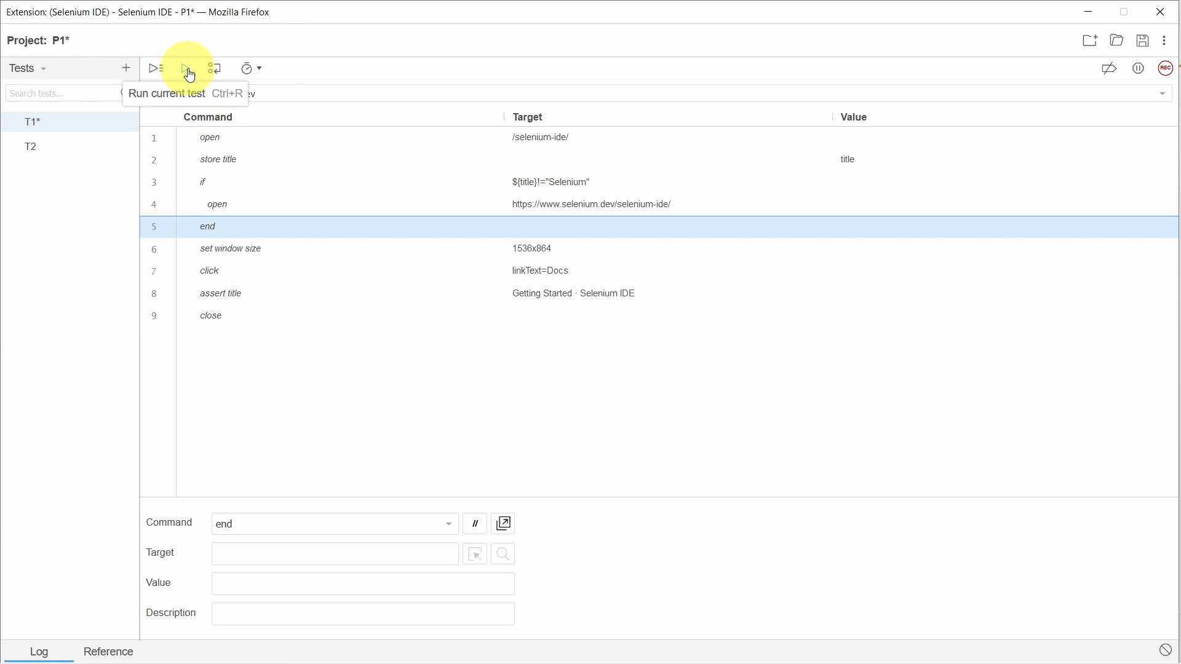
- Run T1, then append '__' after Selenium in the if condition
left_click(185, 67)
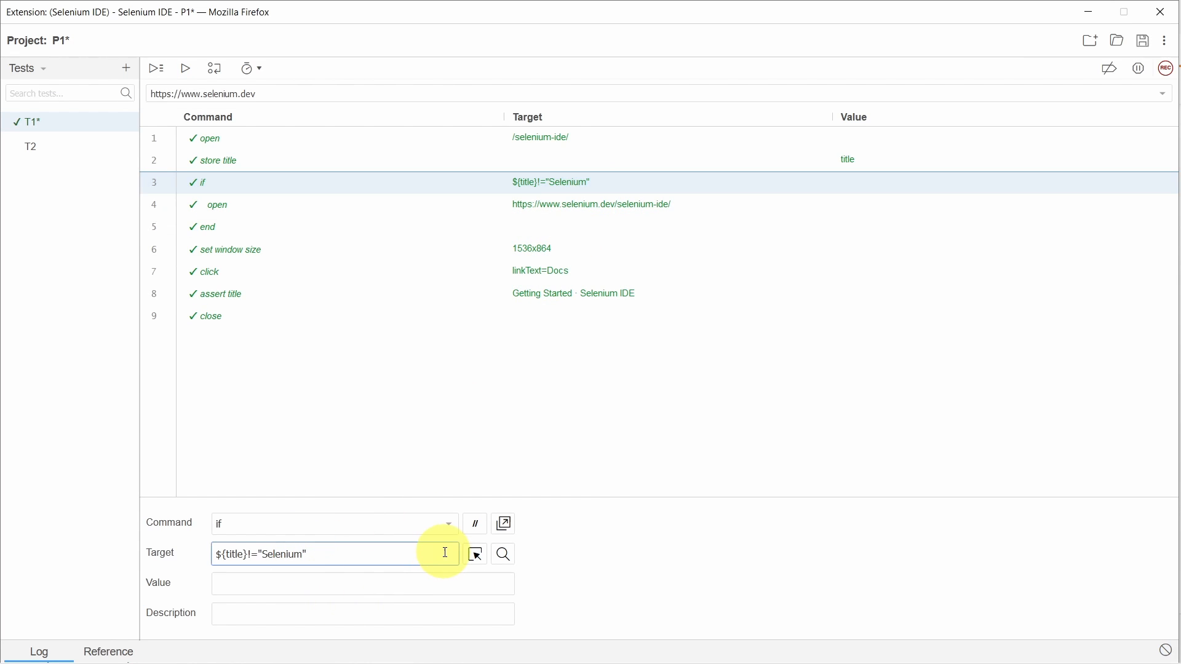
type("__")
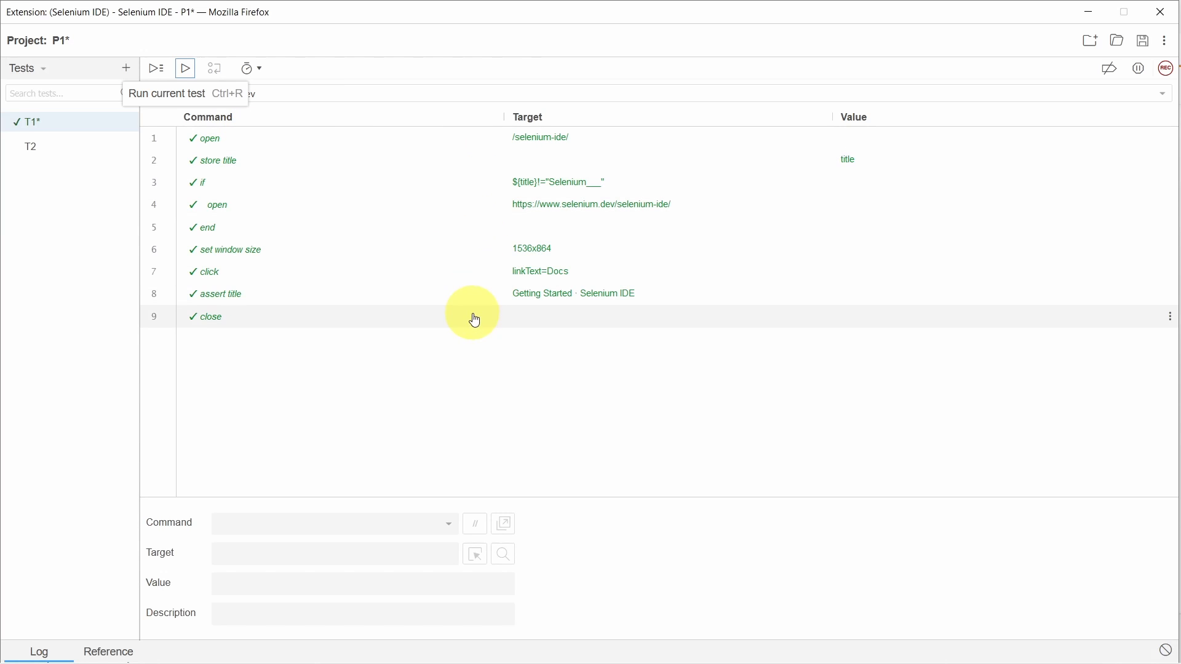
- Point the open step at selenium-ide1 and rerun T1, reaching a 404 page
left_click(217, 205)
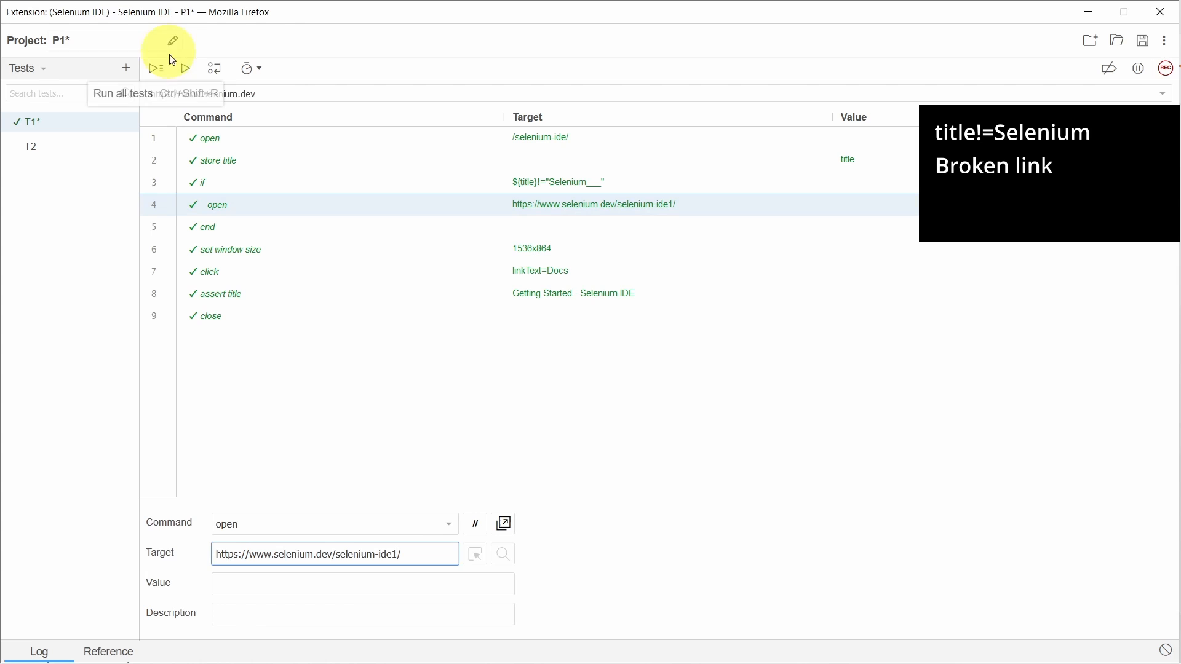
mouse_move(184, 68)
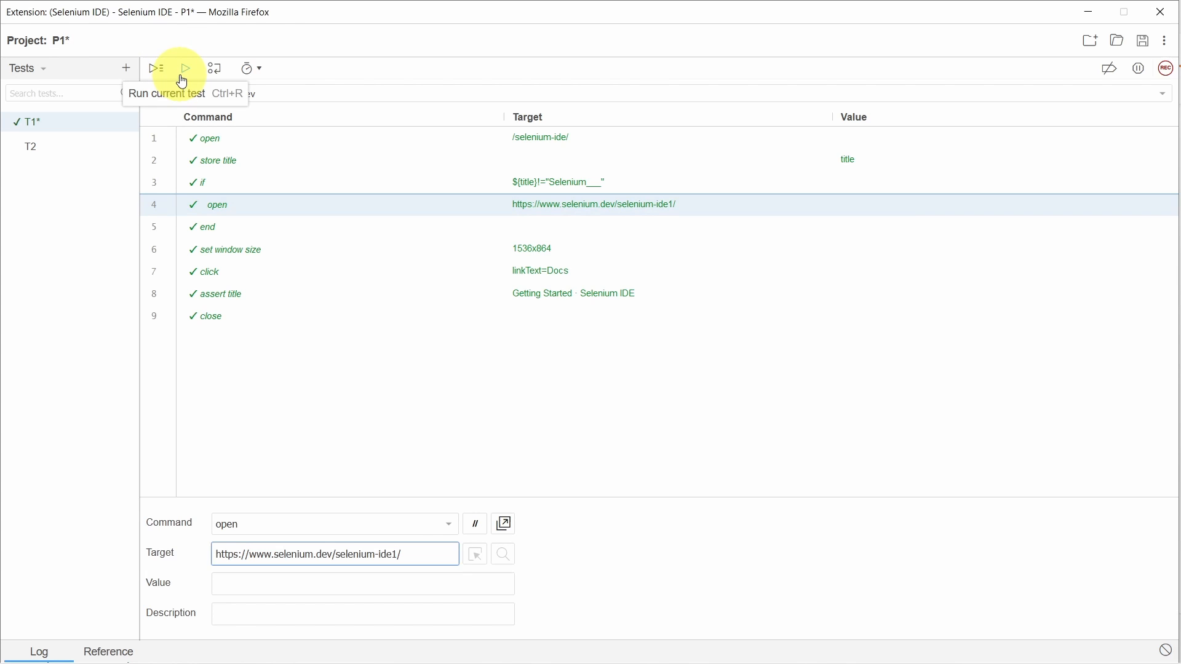
left_click(187, 69)
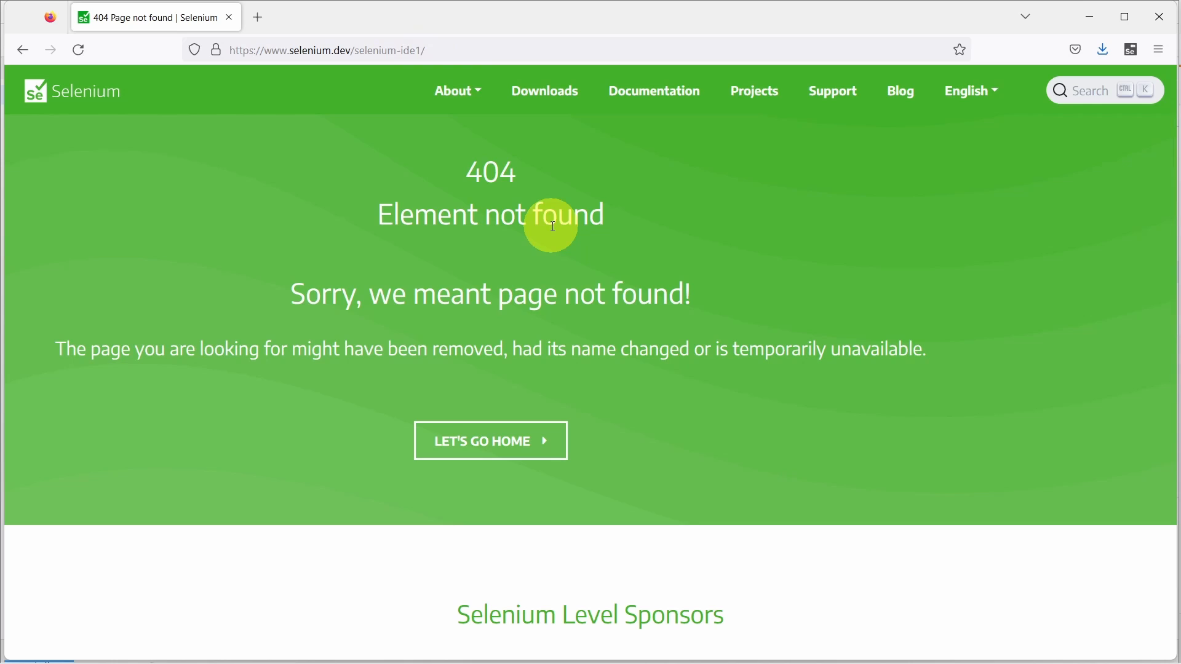
mouse_move(1159, 14)
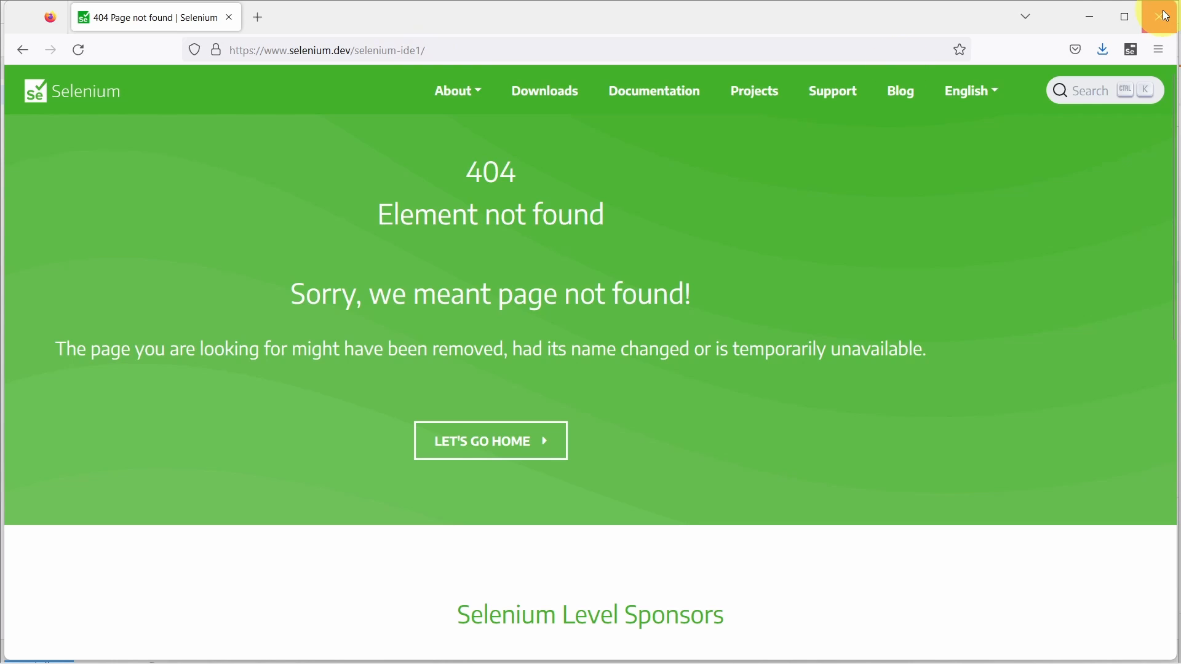